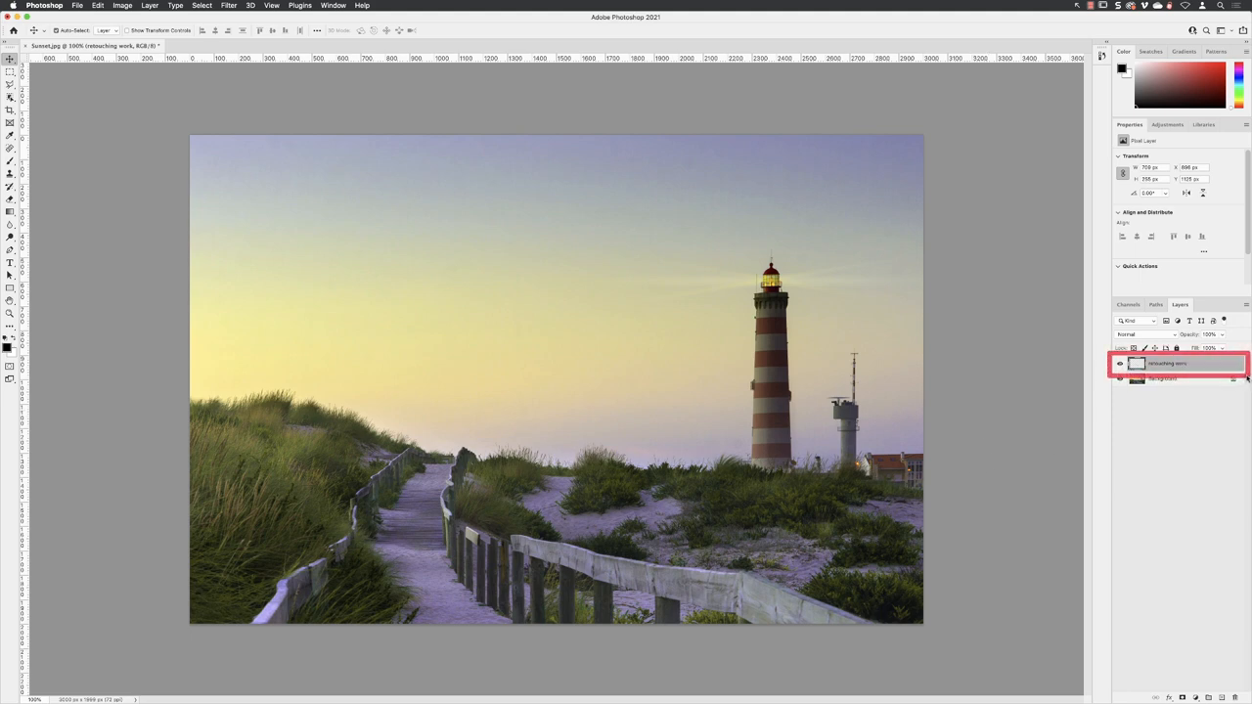
Make the retouching work layer active and pan to the dunes below the tower
click(1121, 364)
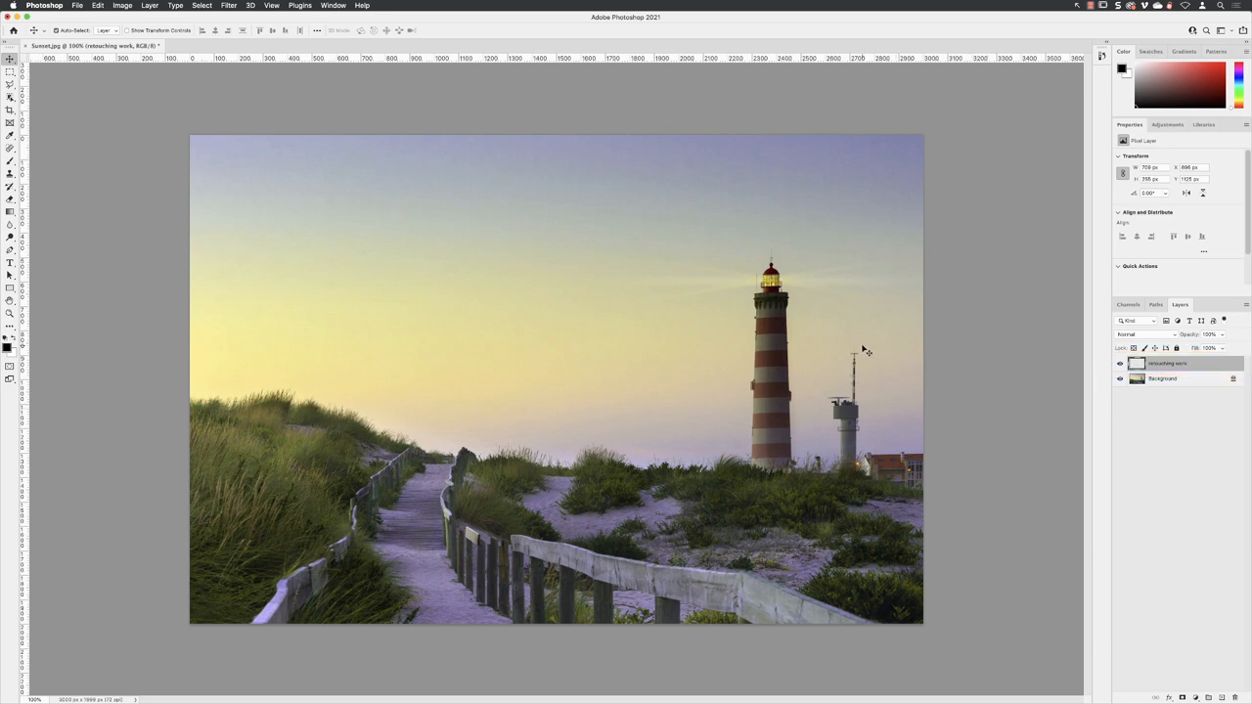
mouse_move(944, 499)
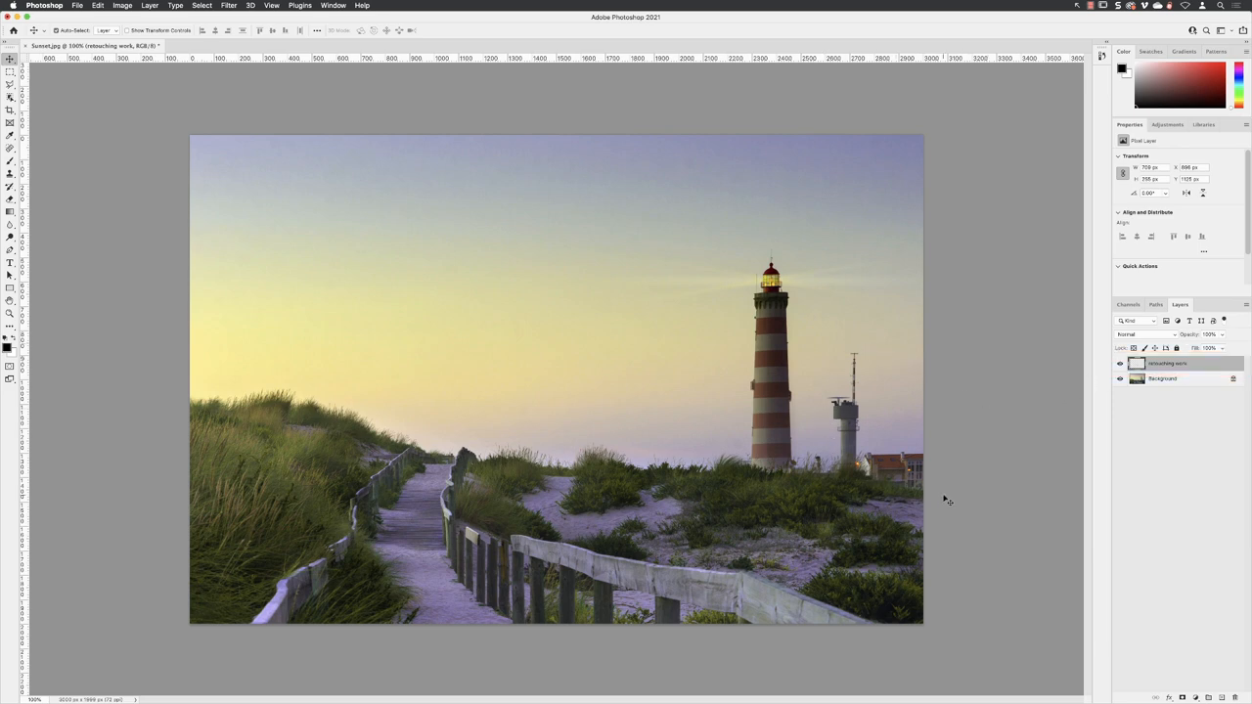
mouse_move(128, 301)
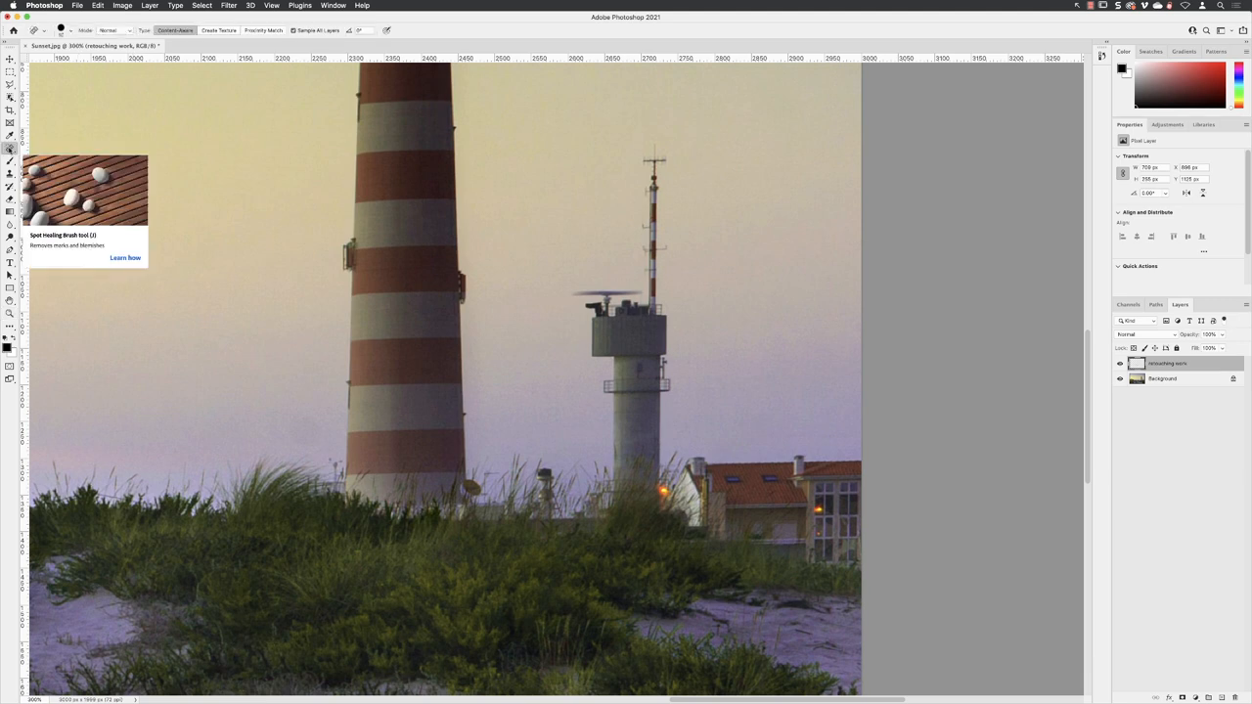
mouse_move(333, 43)
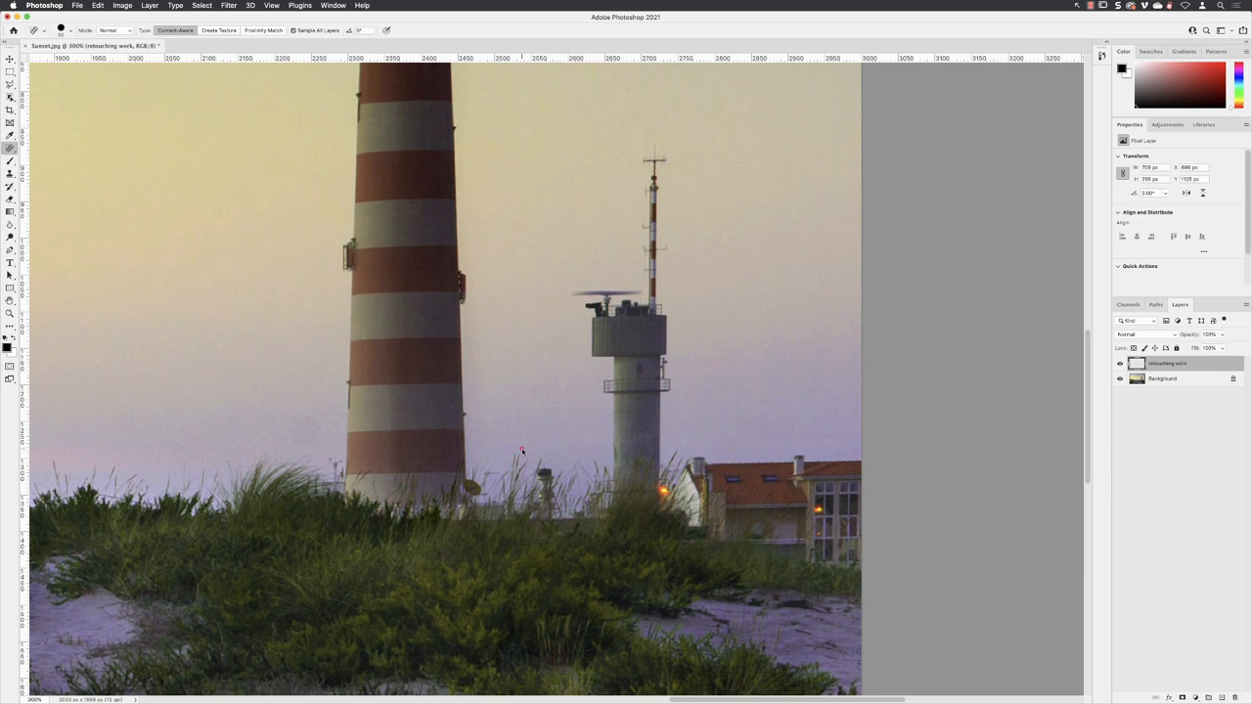
drag(521, 455, 572, 528)
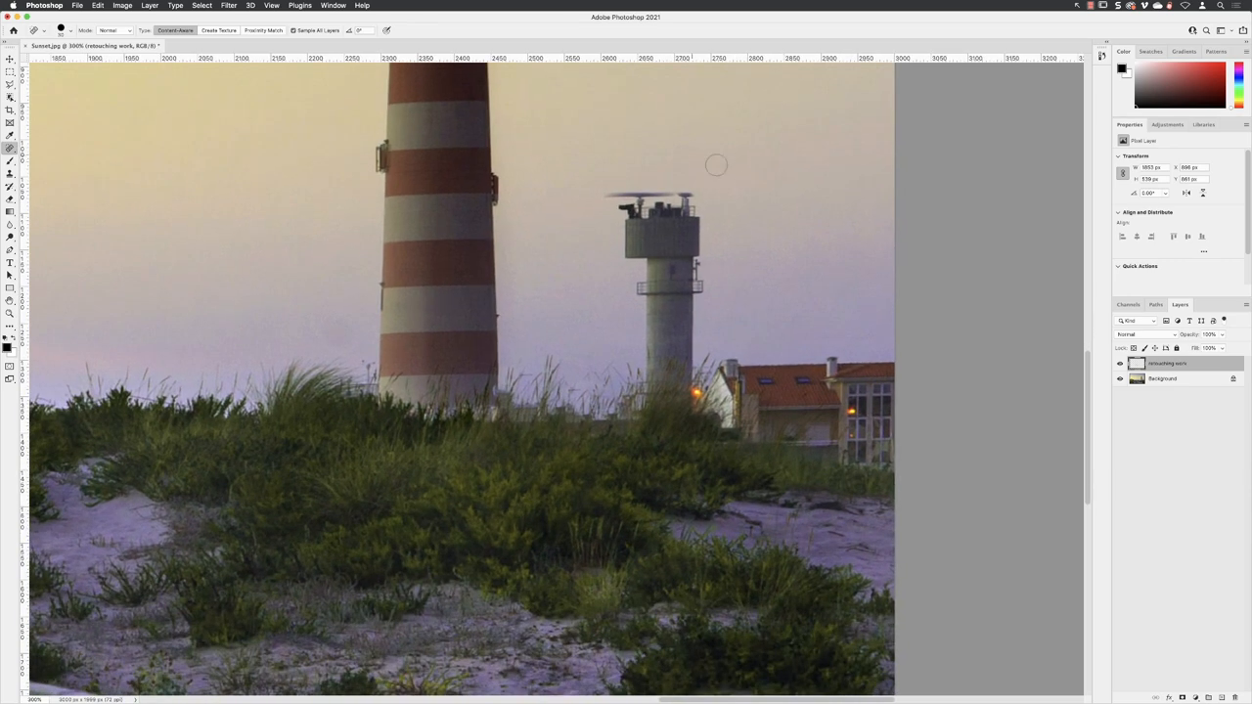
mouse_move(606, 186)
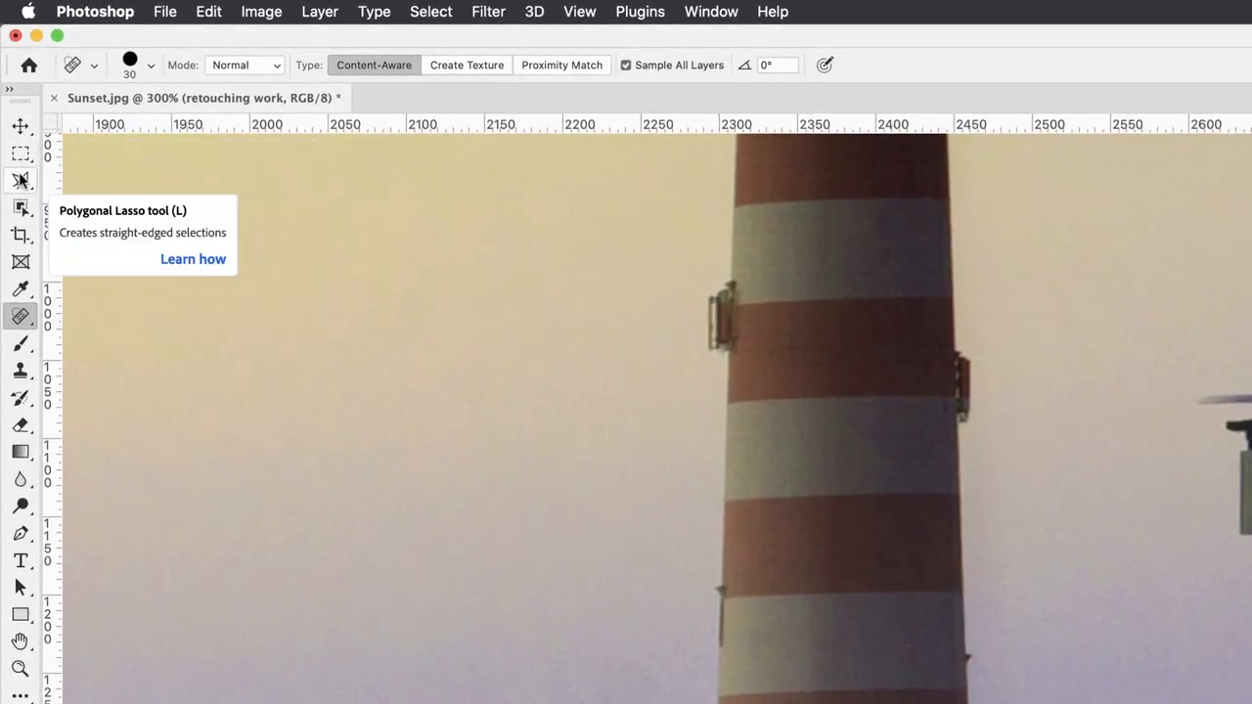
Choose the Polygonal Lasso Tool from the lasso flyout and adjust its options bar
click(20, 180)
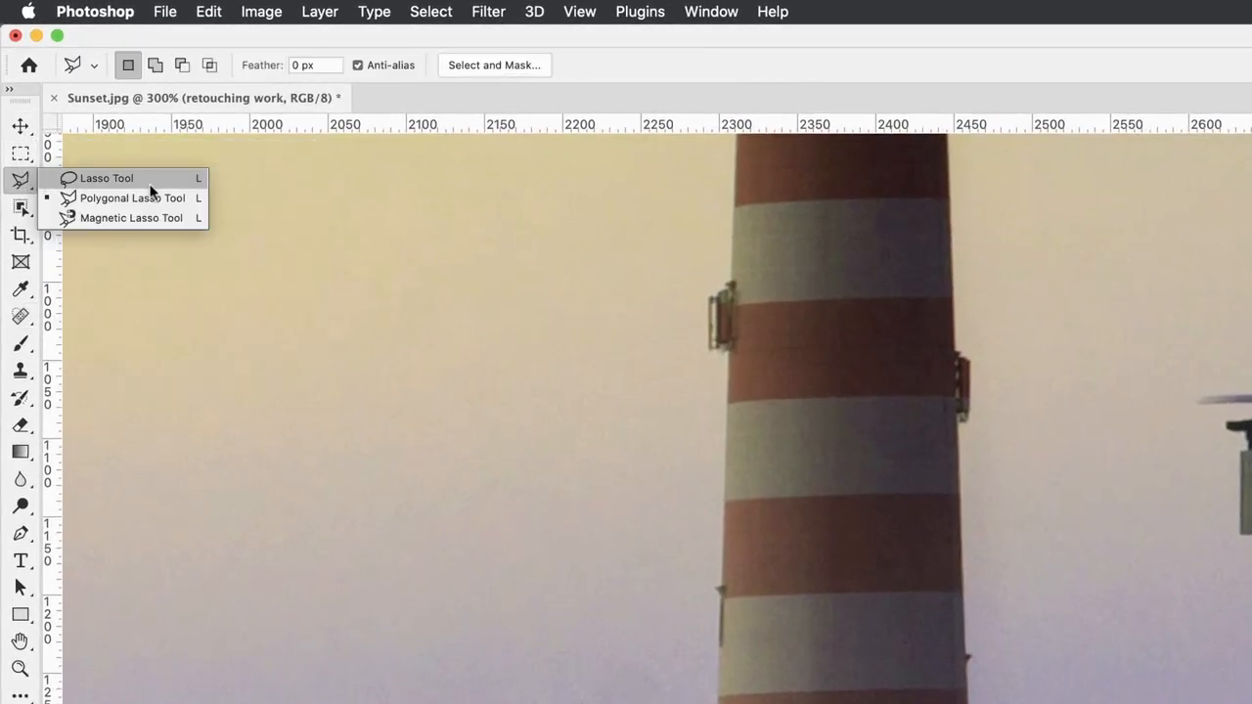
mouse_move(151, 206)
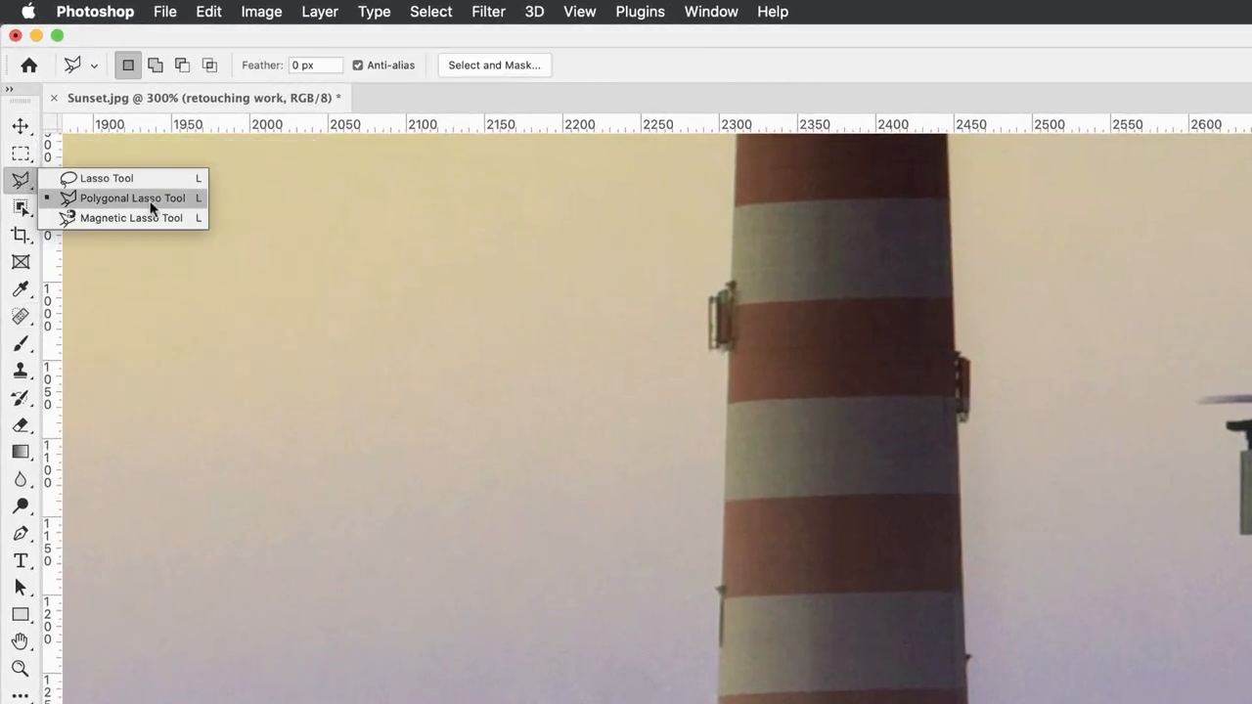
click(132, 198)
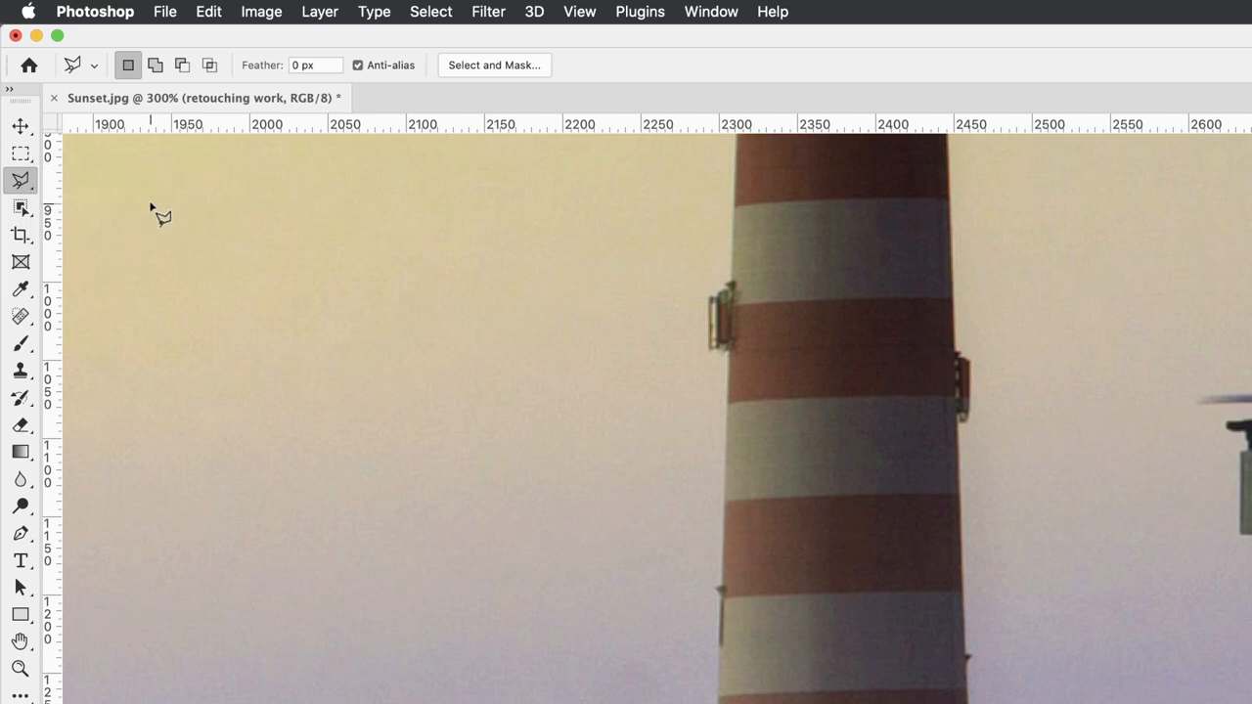
click(126, 64)
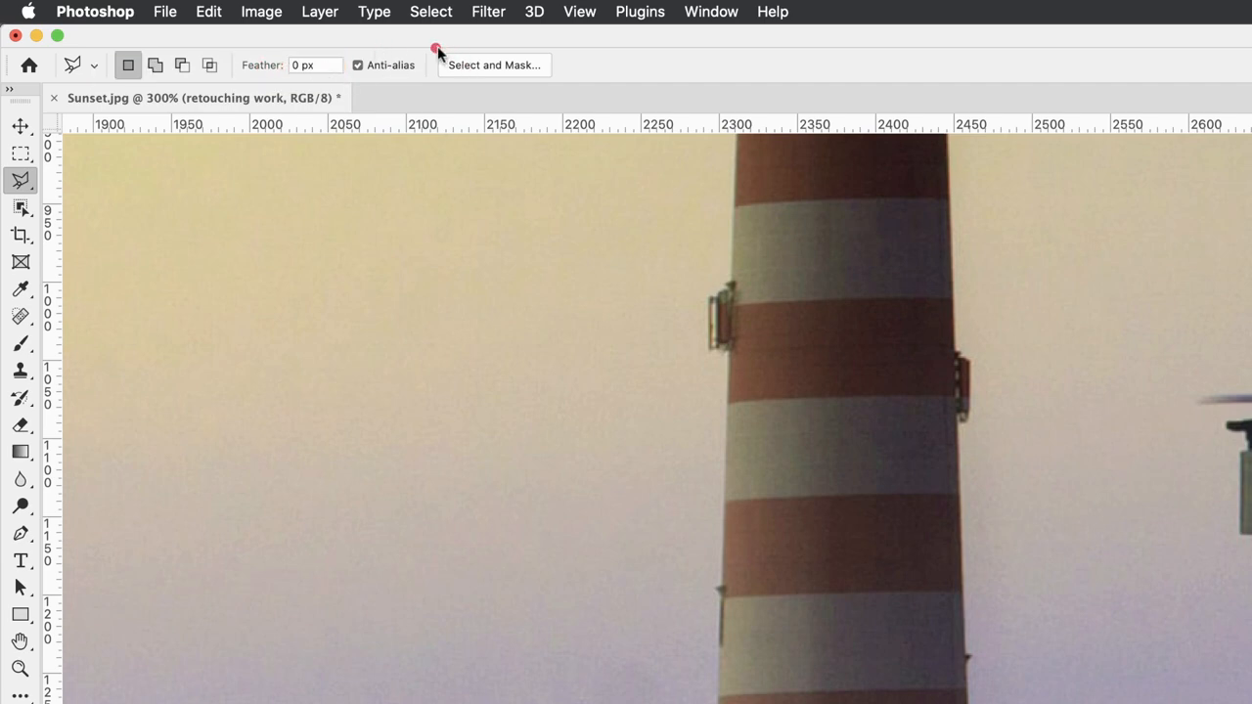
click(358, 64)
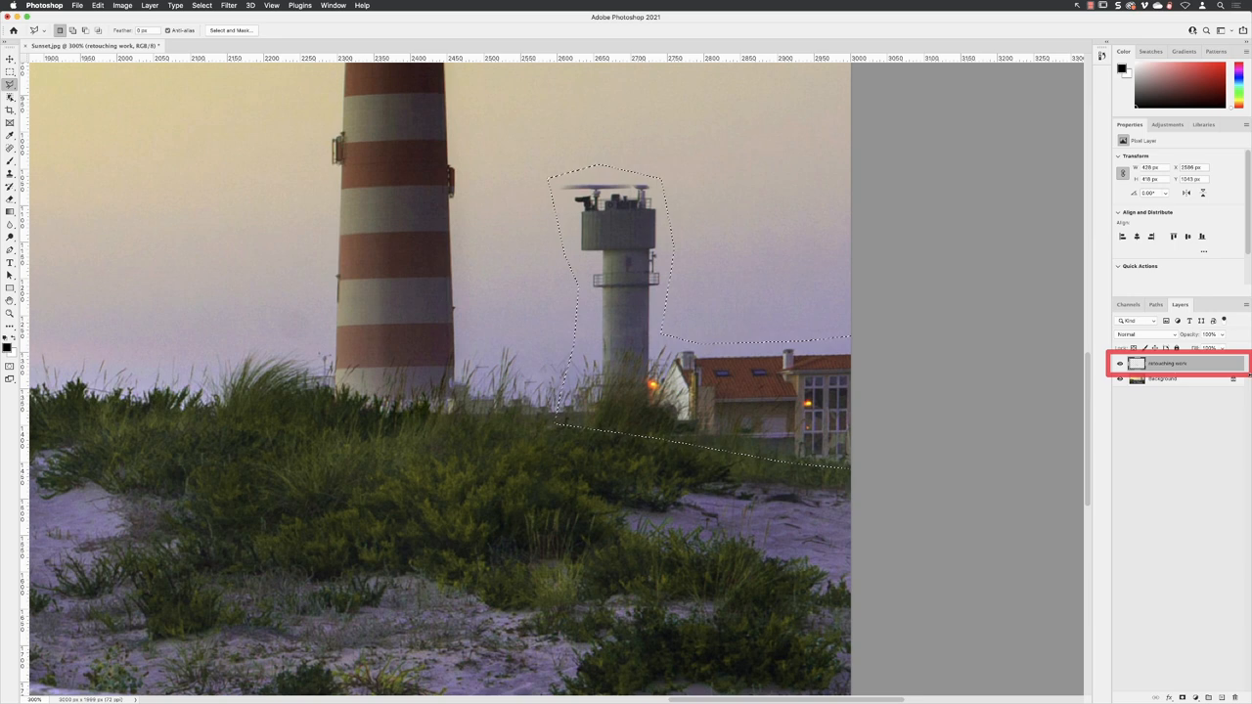
Make the retouching work layer the active layer for the selection
click(1179, 363)
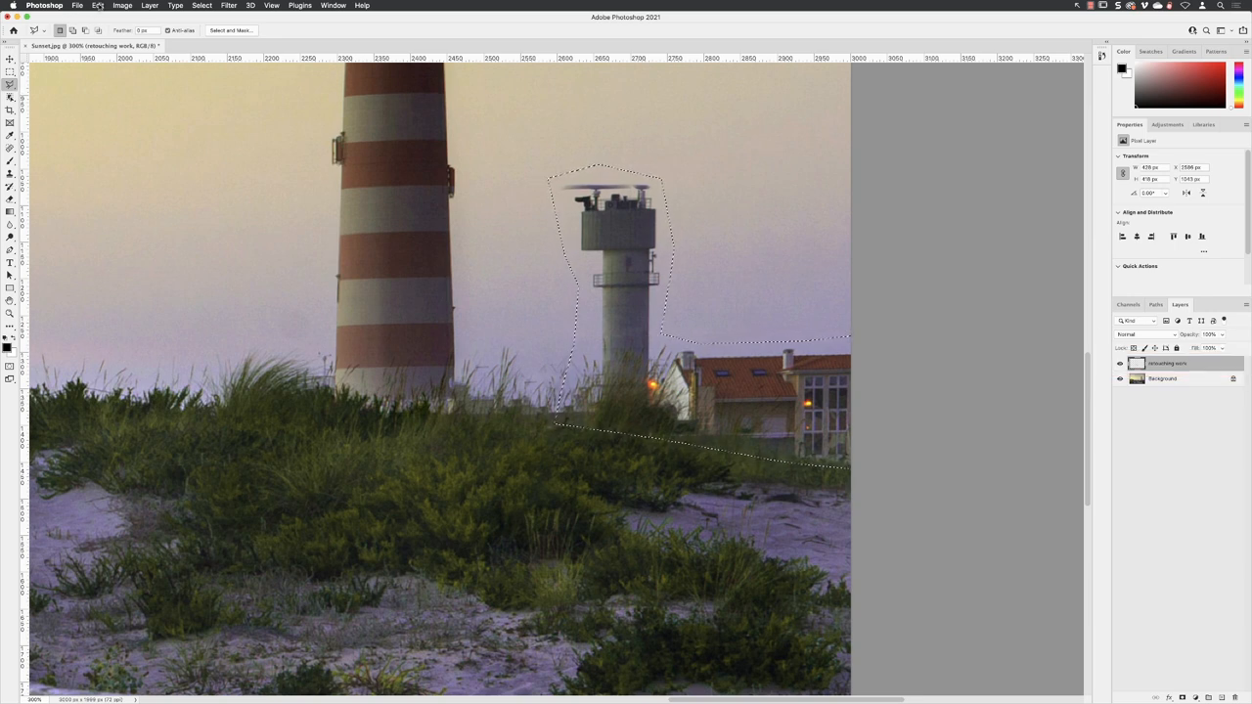
Open the Edit menu to reach Content-Aware Fill
click(103, 5)
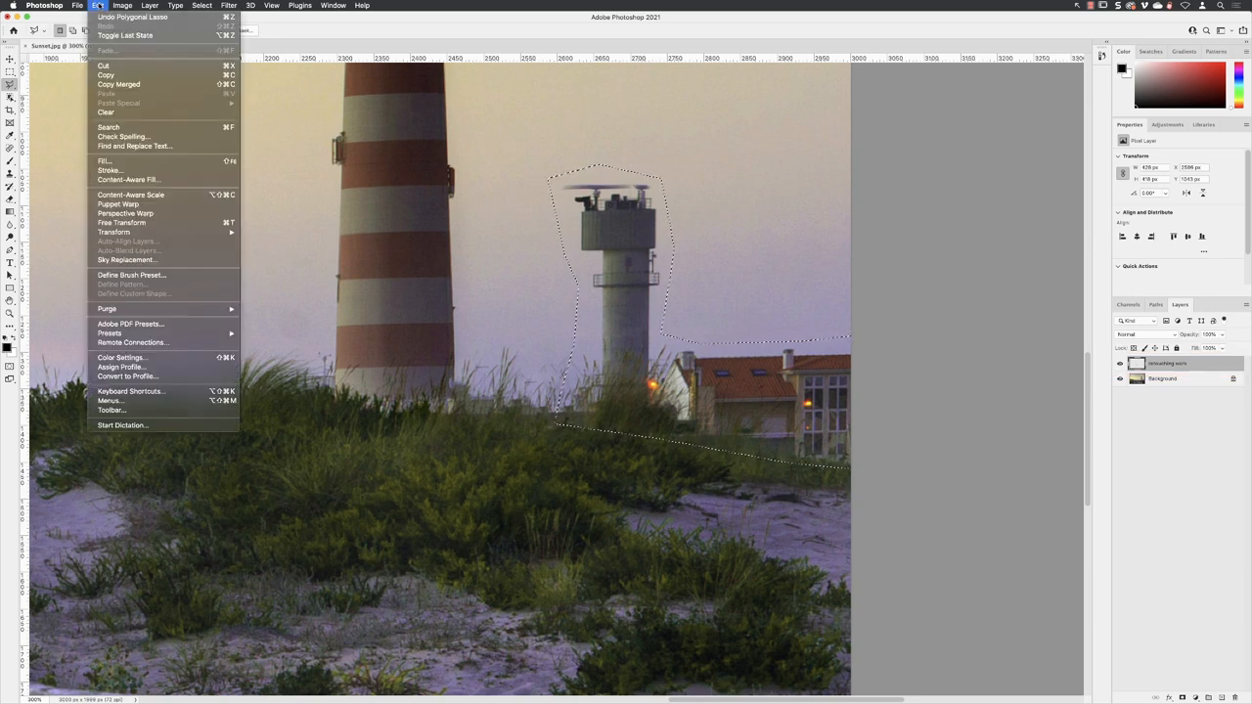
mouse_move(128, 180)
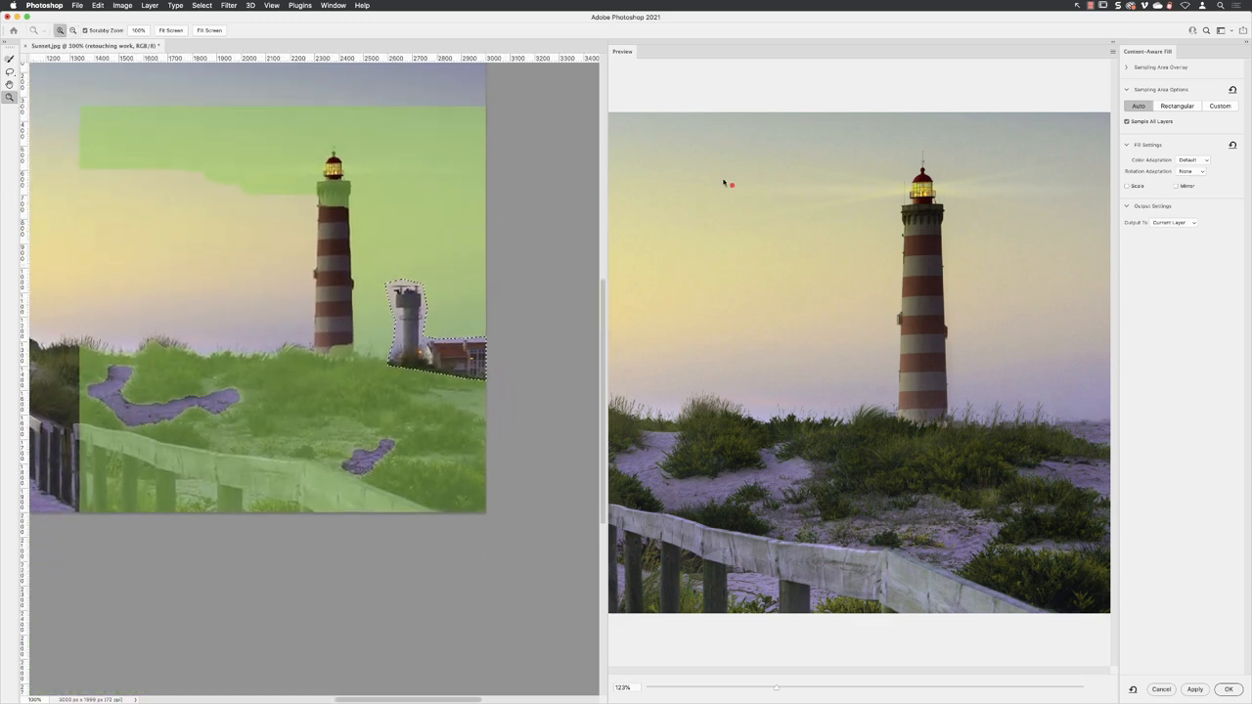
Brush the sampling area to exclude the sandy paths from the fill sample
drag(907, 286, 1119, 471)
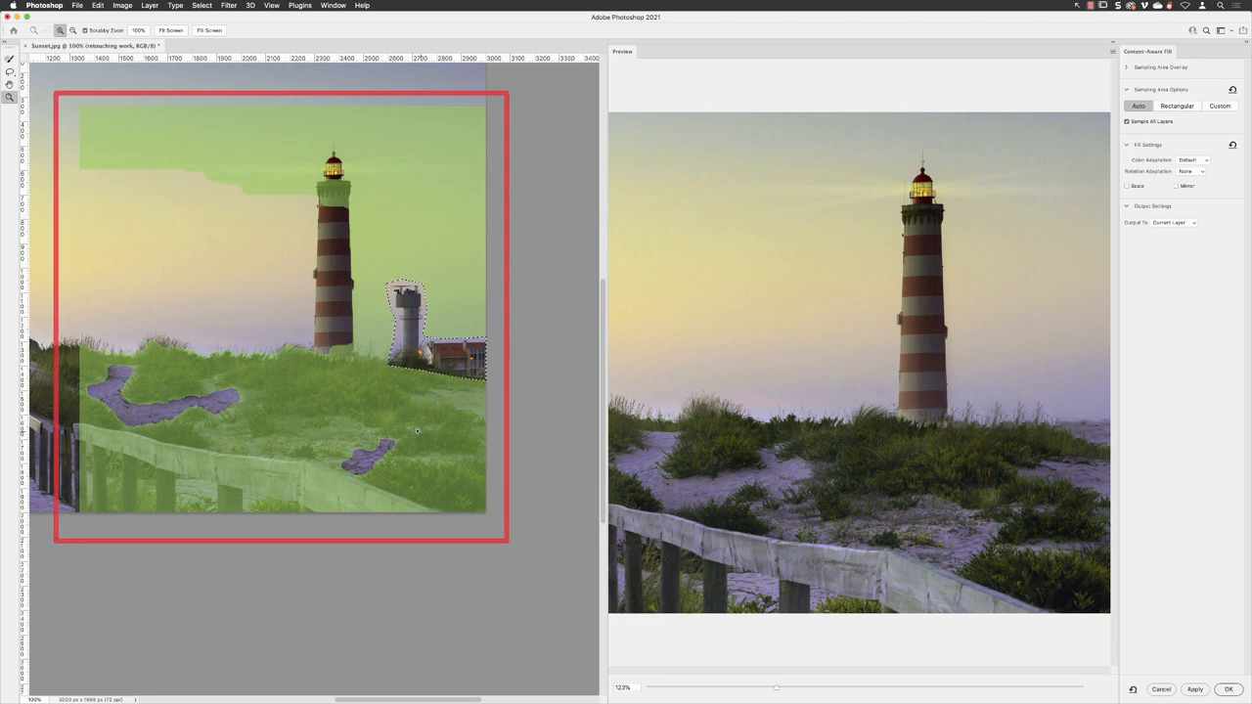
mouse_move(434, 421)
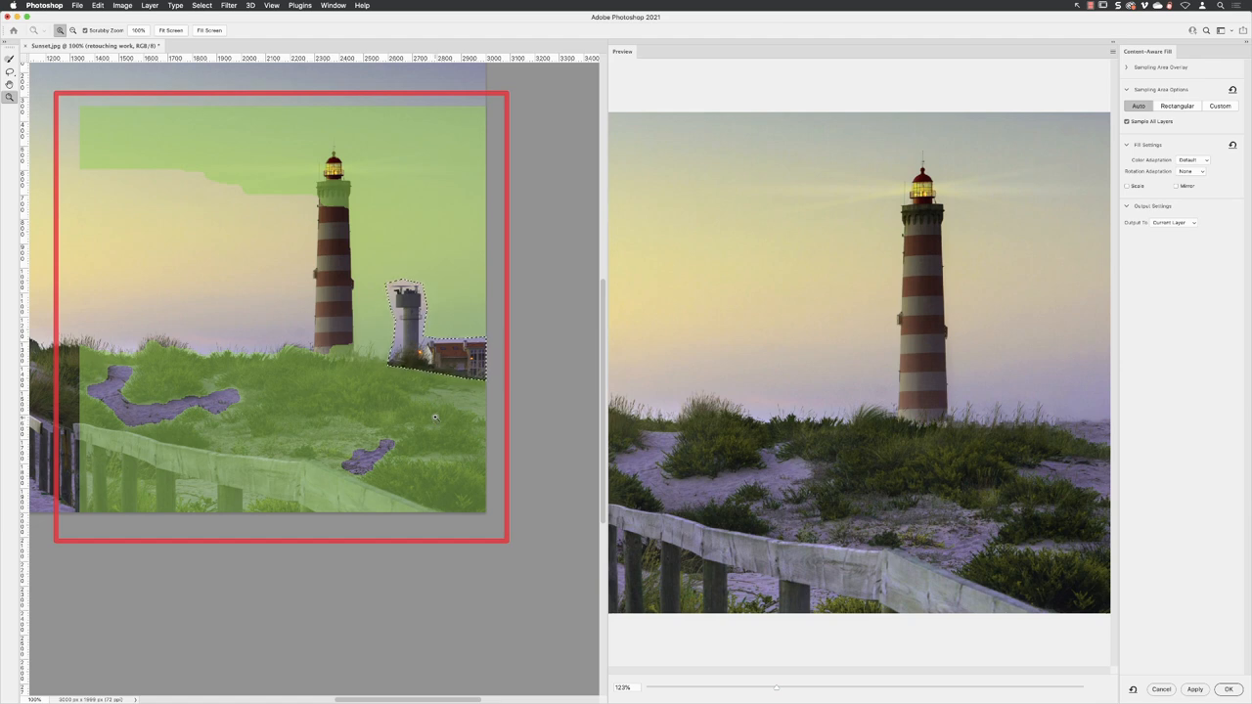
mouse_move(439, 305)
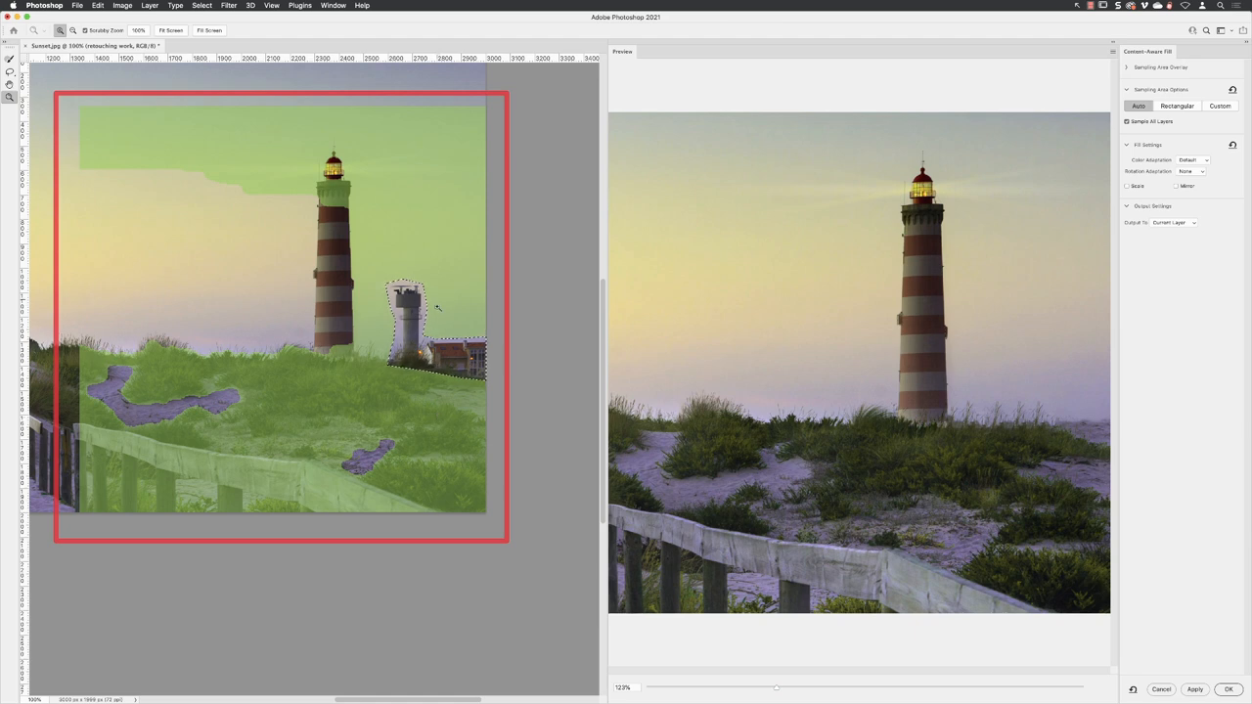
mouse_move(439, 214)
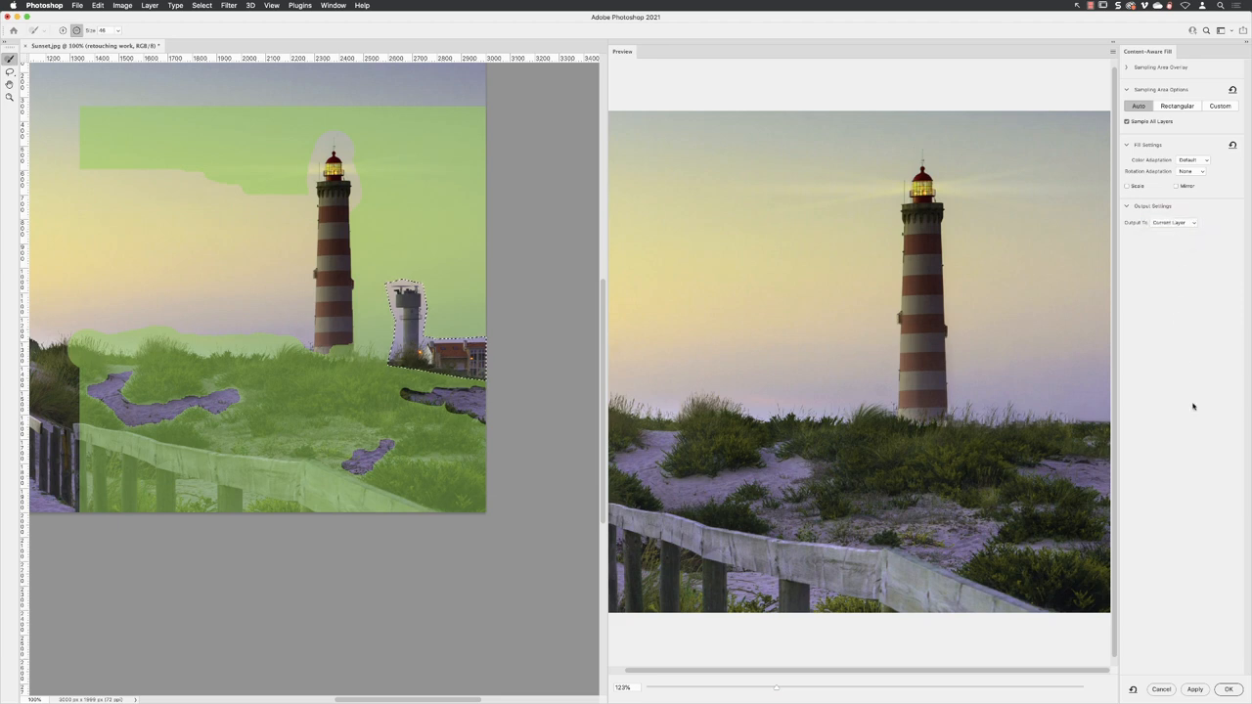
Apply the Content-Aware Fill to remove the tower and buildings
click(1230, 690)
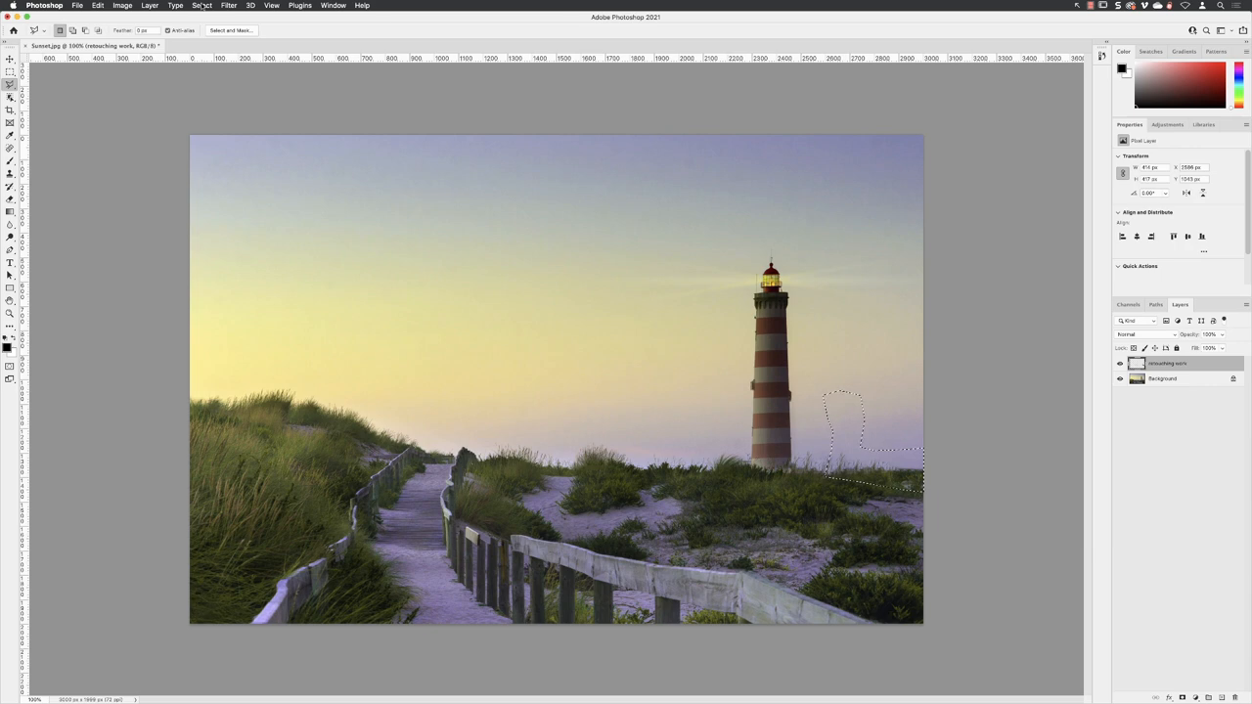
Deselect the outline around the removed buildings via Select > Deselect
click(202, 7)
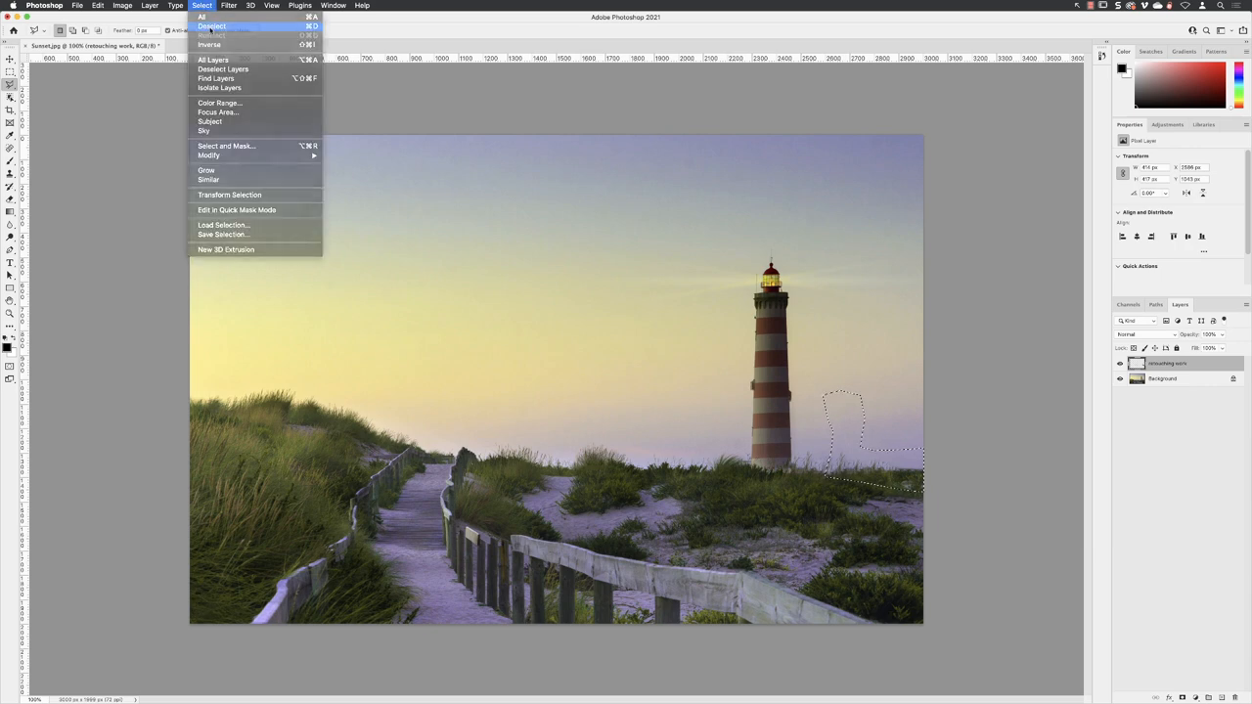
click(219, 26)
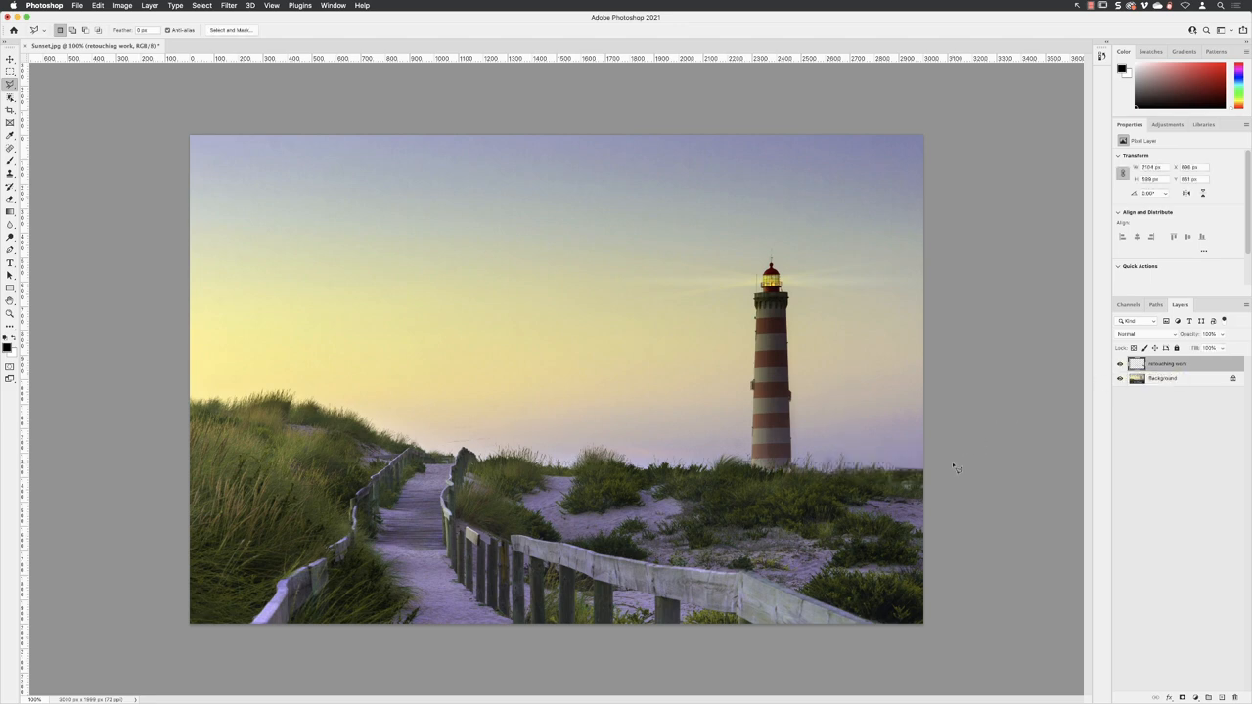
mouse_move(940, 506)
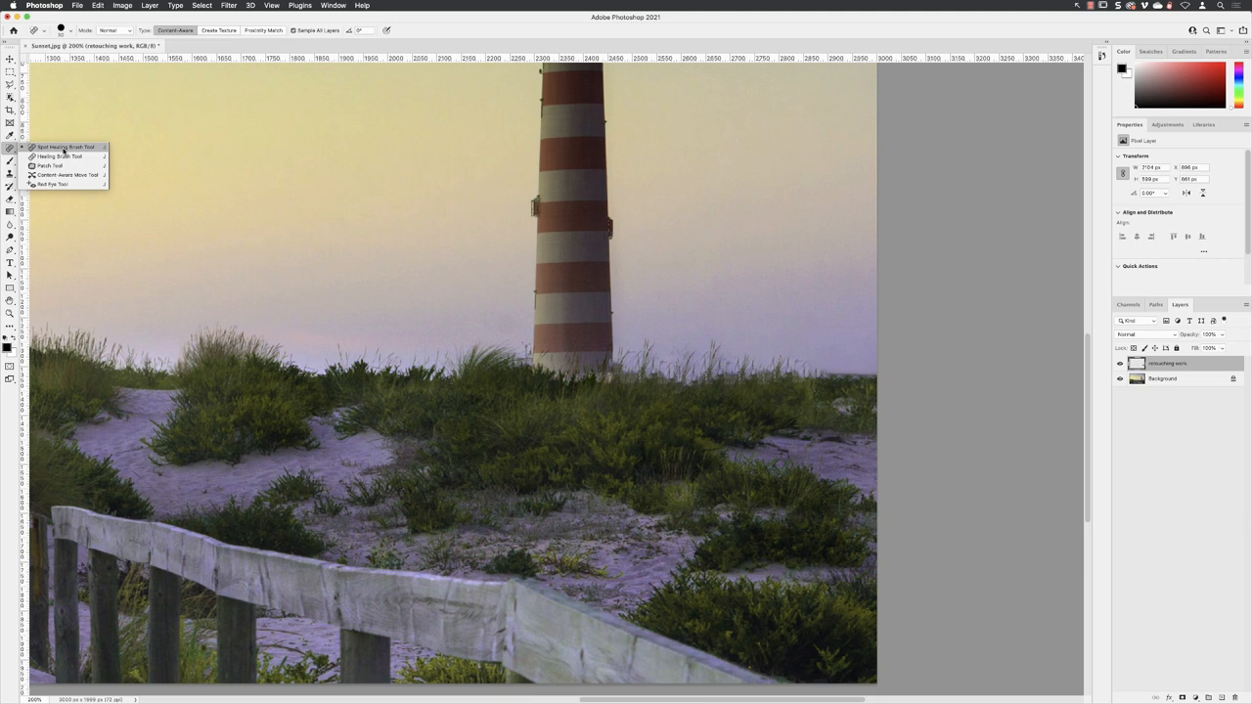
Spot-heal grass patches right of the lighthouse and beside its base on the retouching layer
click(62, 138)
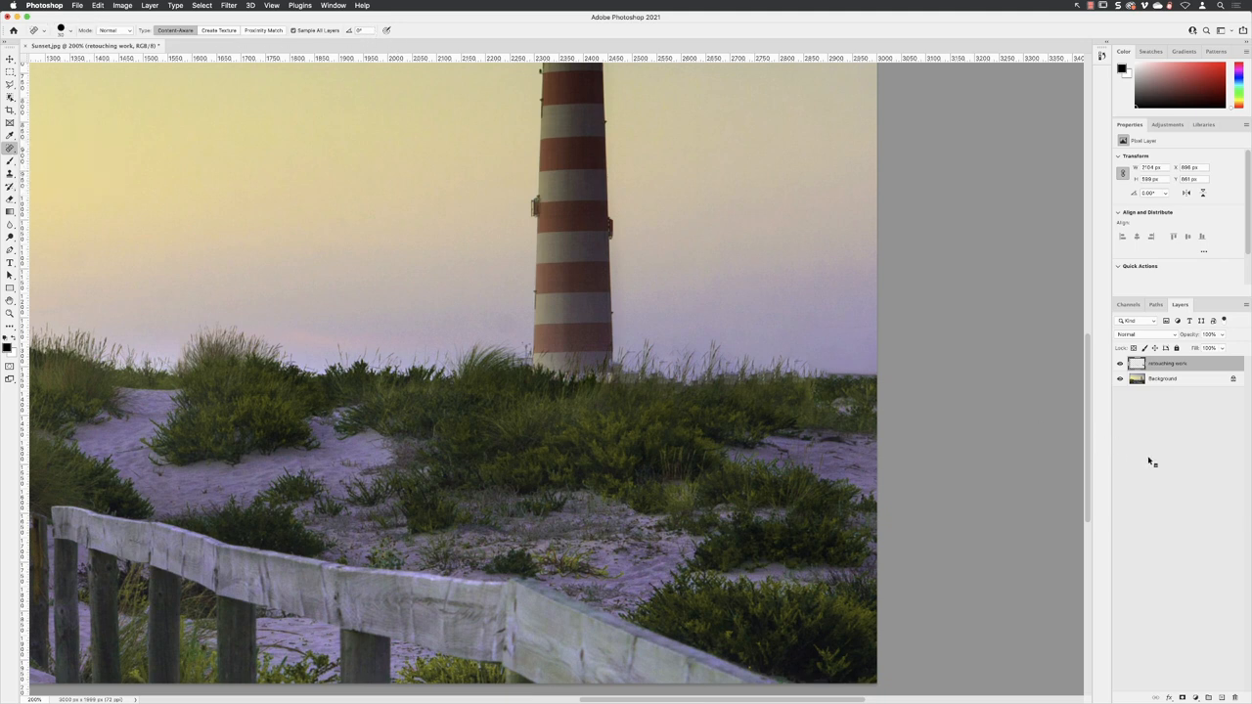
click(1186, 363)
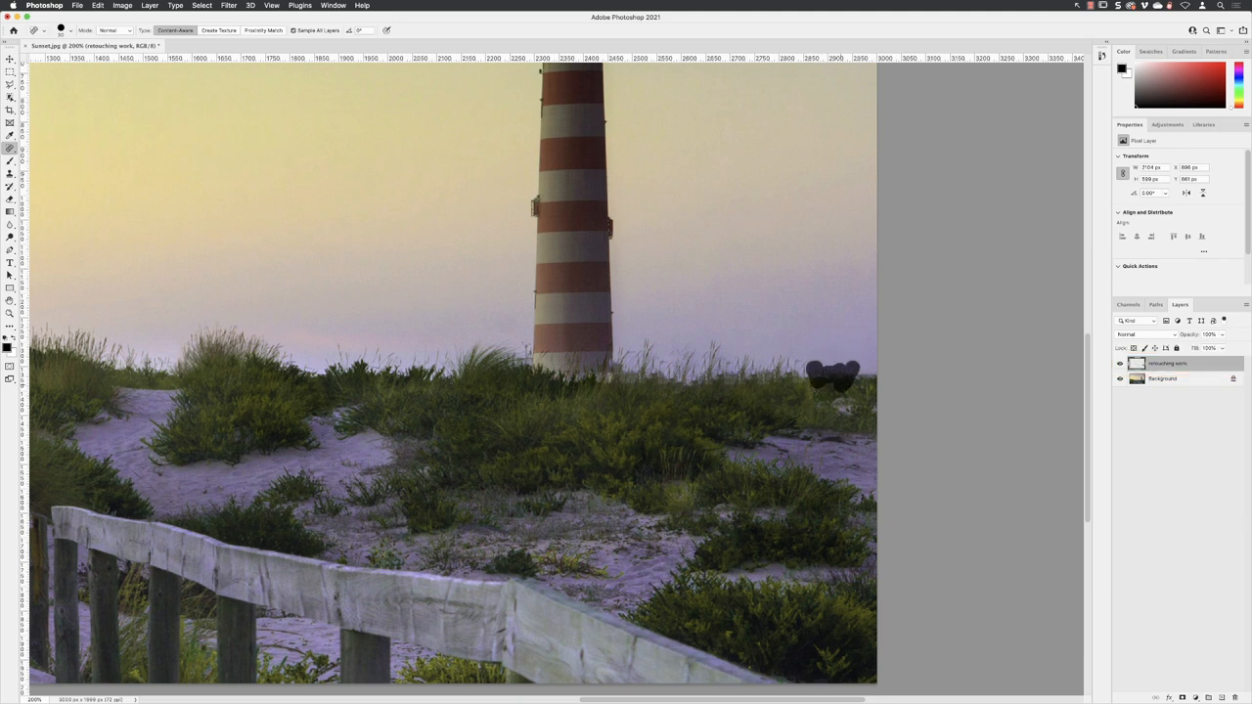
click(834, 368)
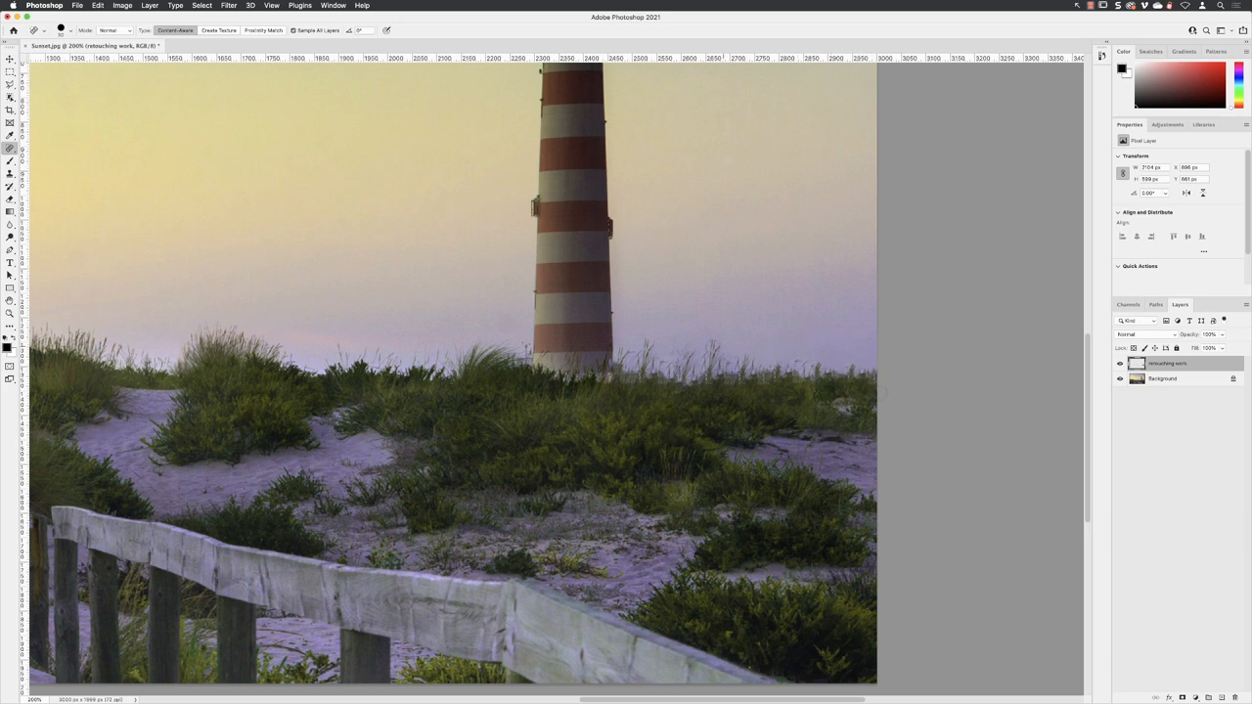
click(711, 352)
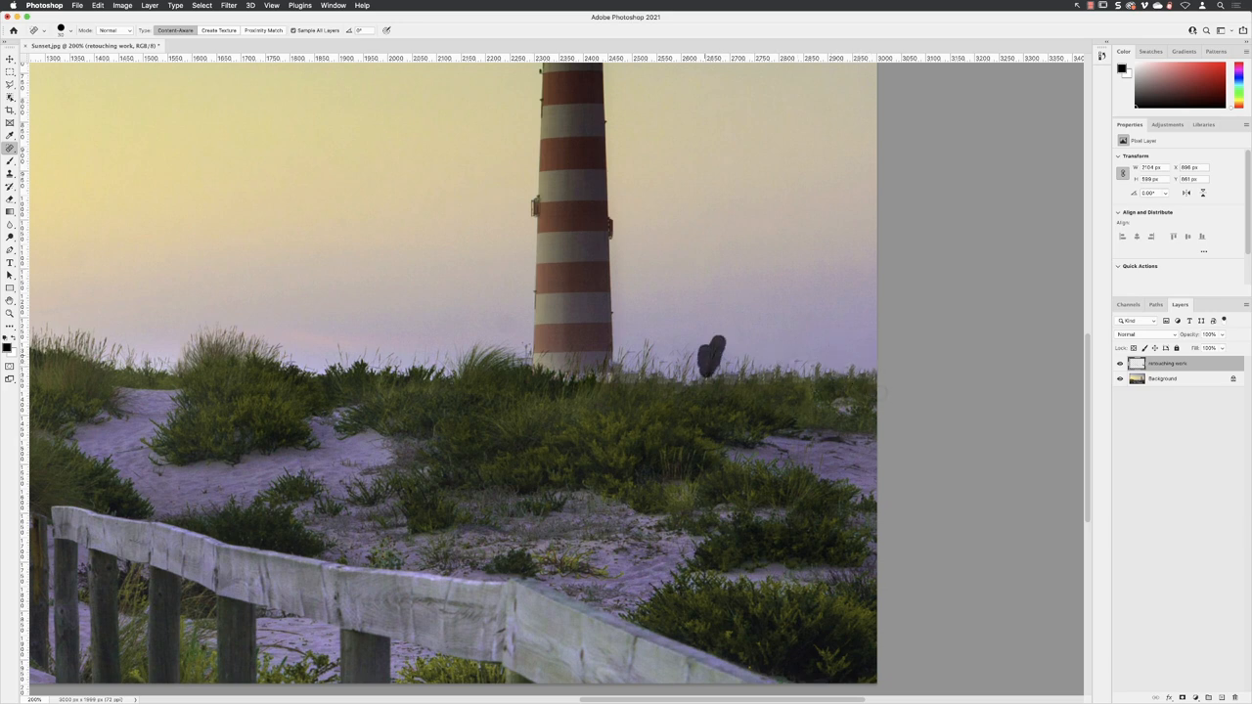
click(712, 352)
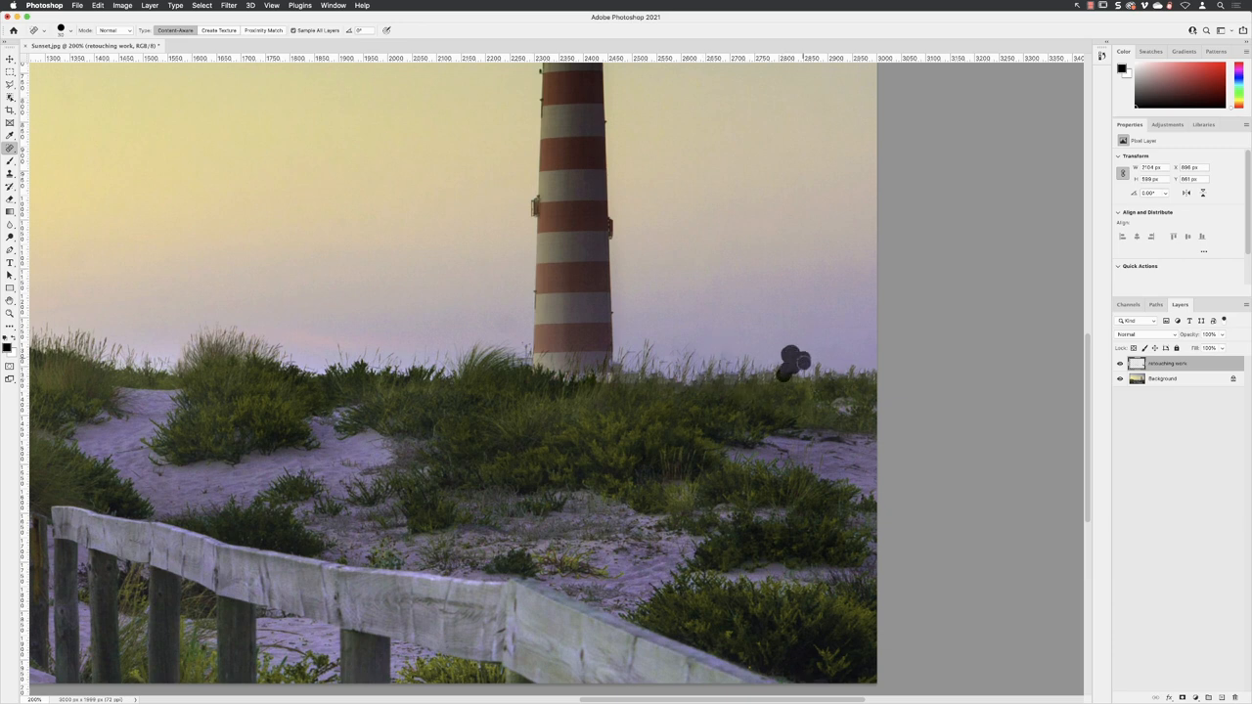
Heal more grass spots near the horizon and right edge, then fit the photo on screen
click(792, 362)
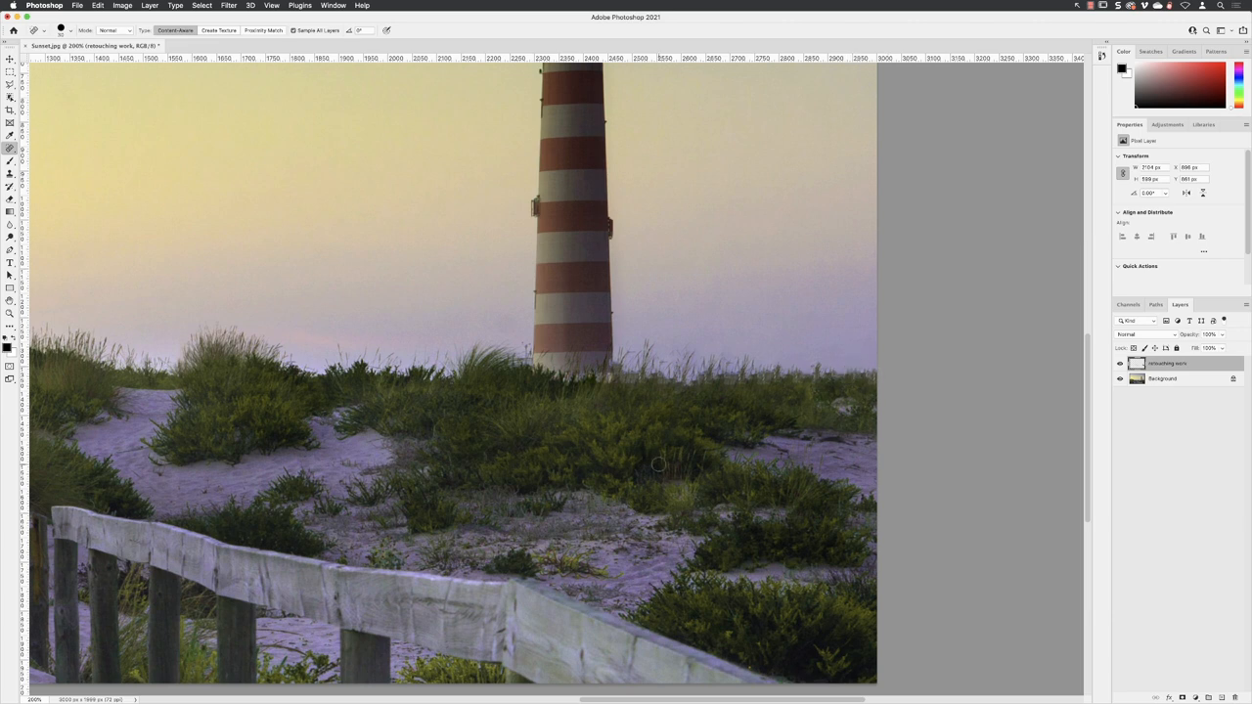
click(841, 406)
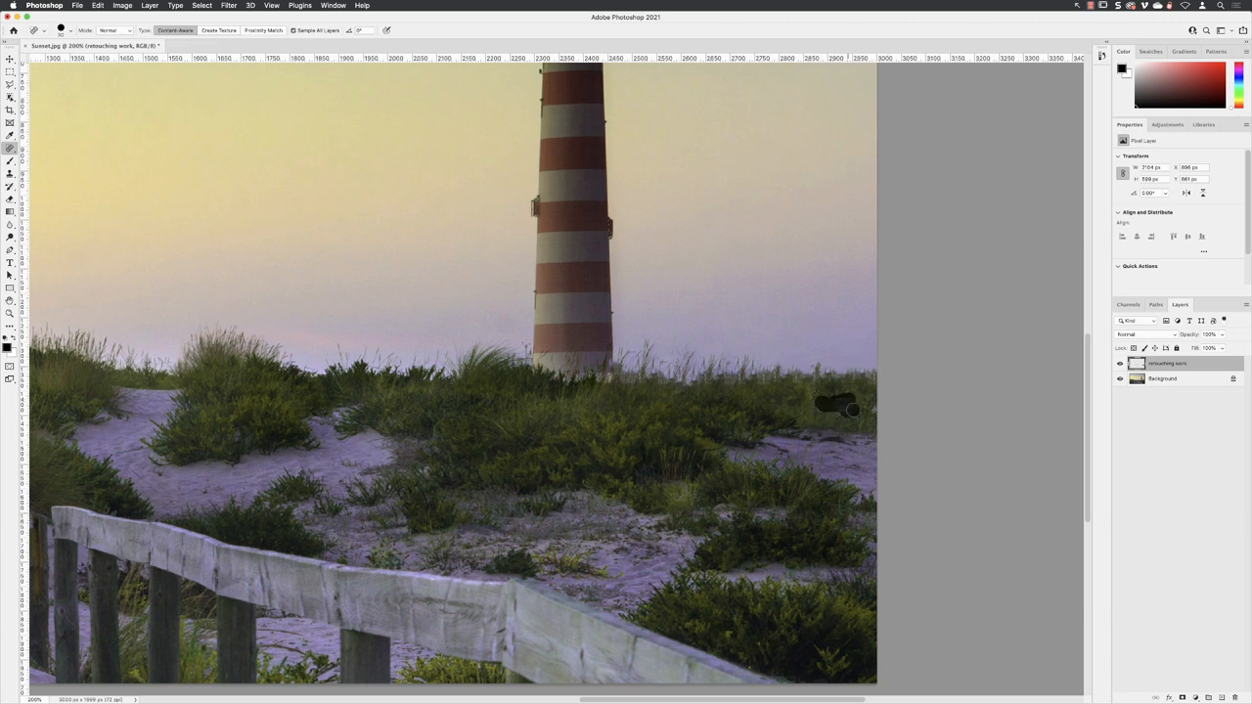
click(847, 404)
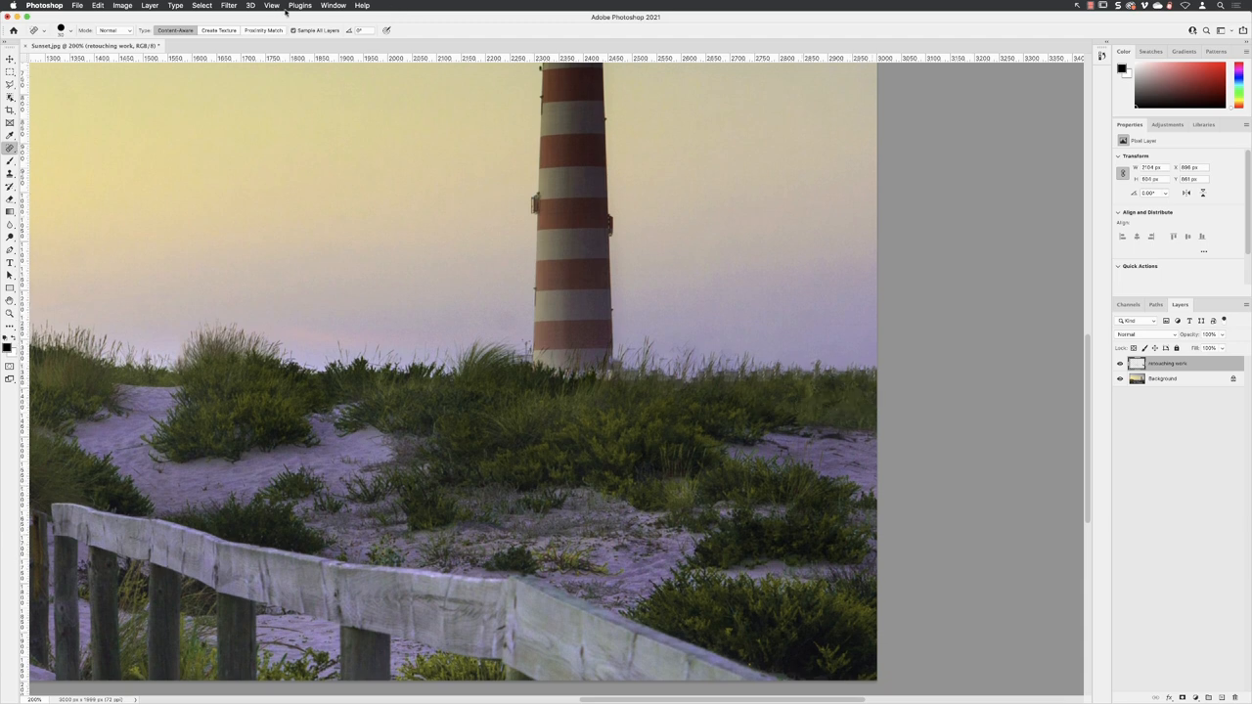
click(272, 5)
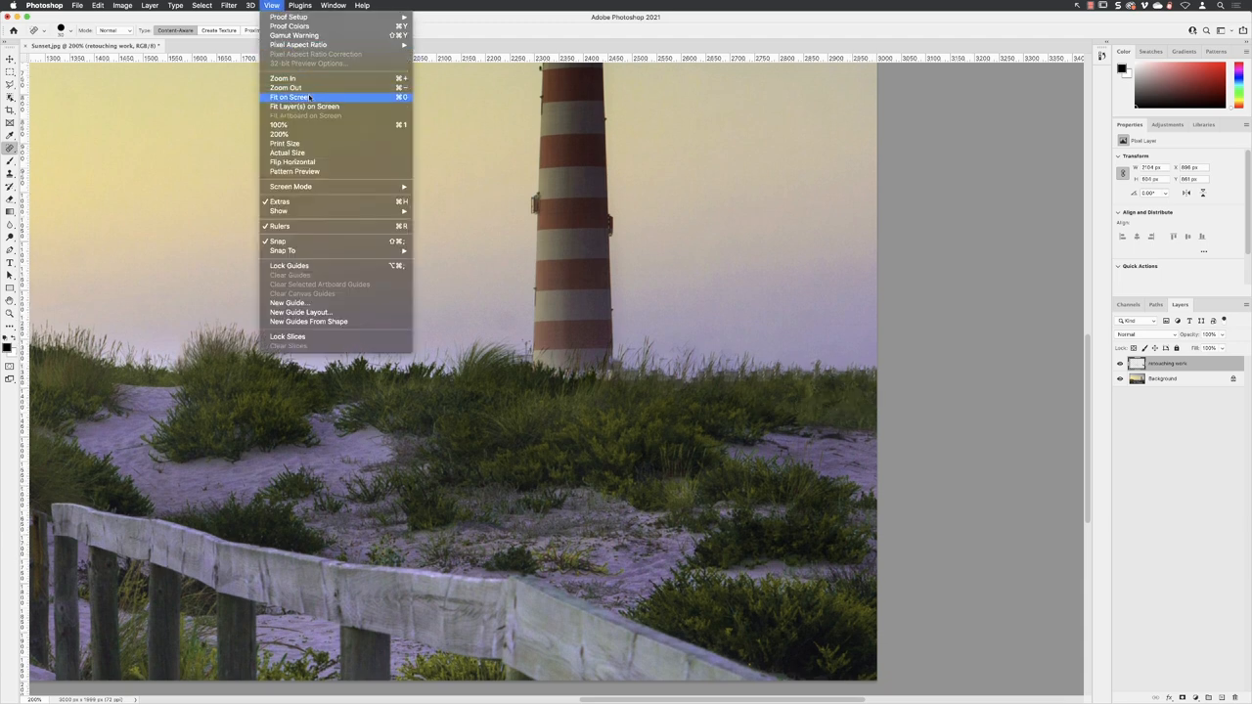
click(284, 96)
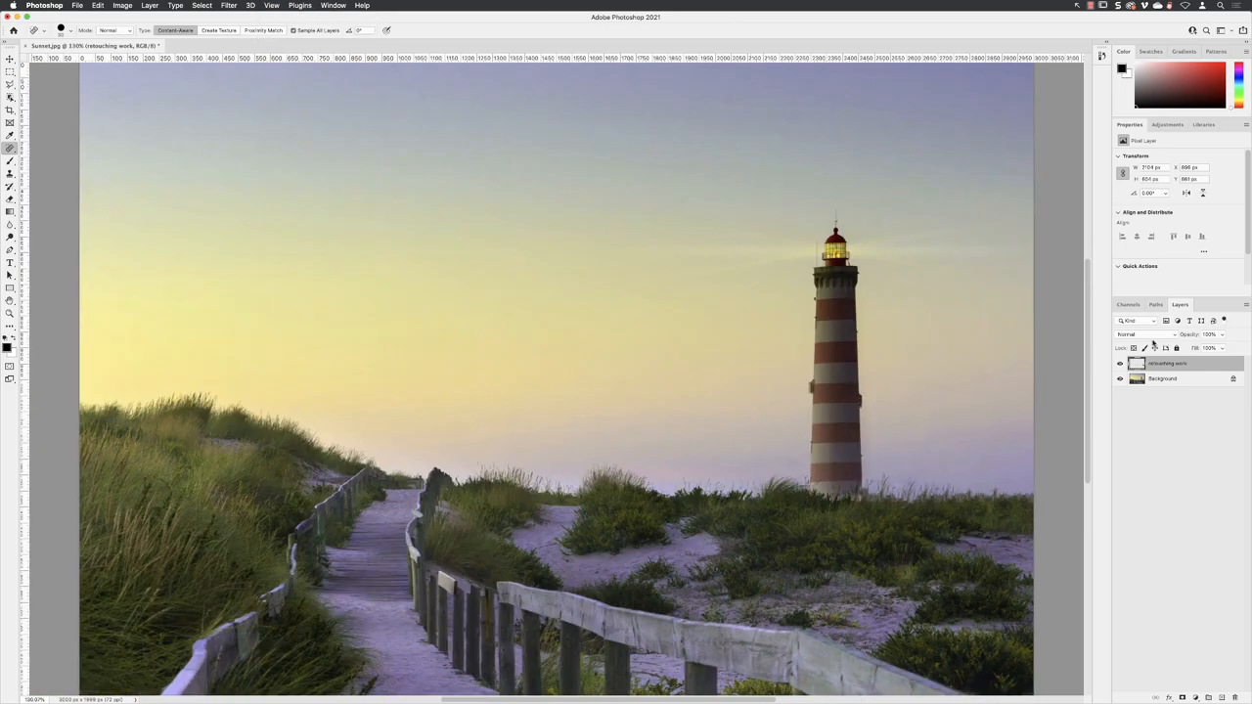